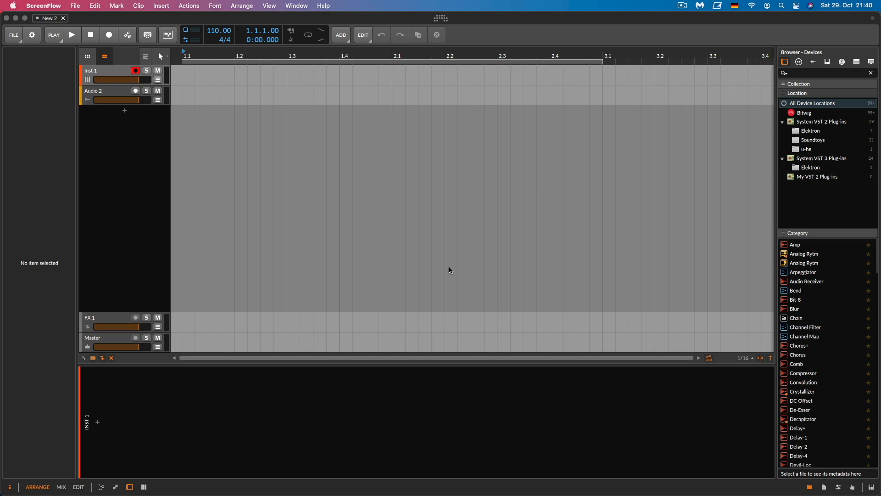
- Insert Polysynth from the device browser onto the Inst 1 track
{"action": "left_click", "coordinate": [101, 71]}
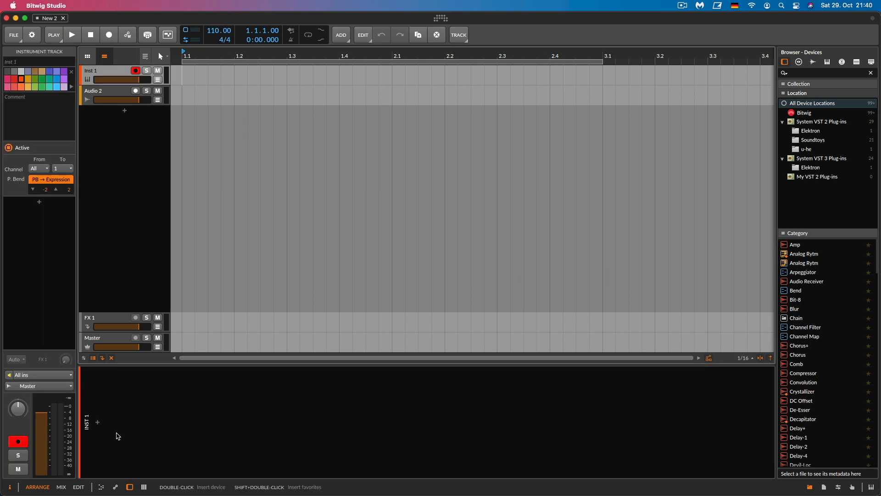
{"action": "double_click", "coordinate": [96, 421]}
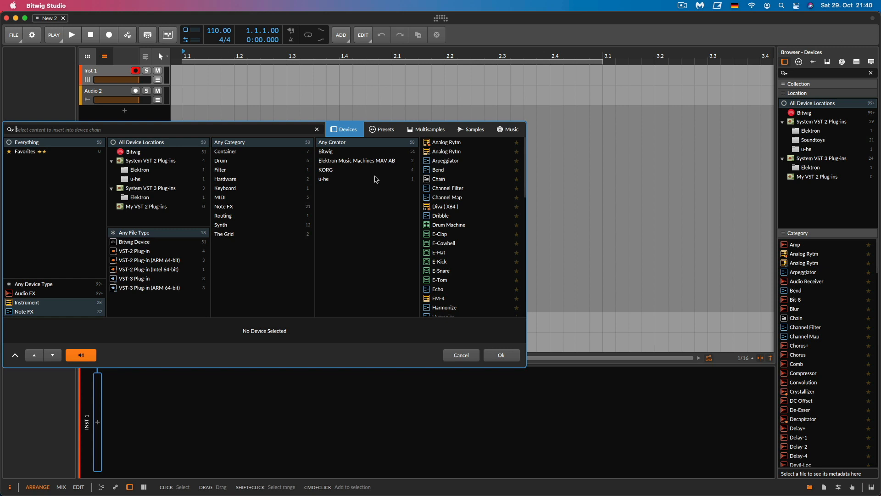
{"action": "type", "text": "p"}
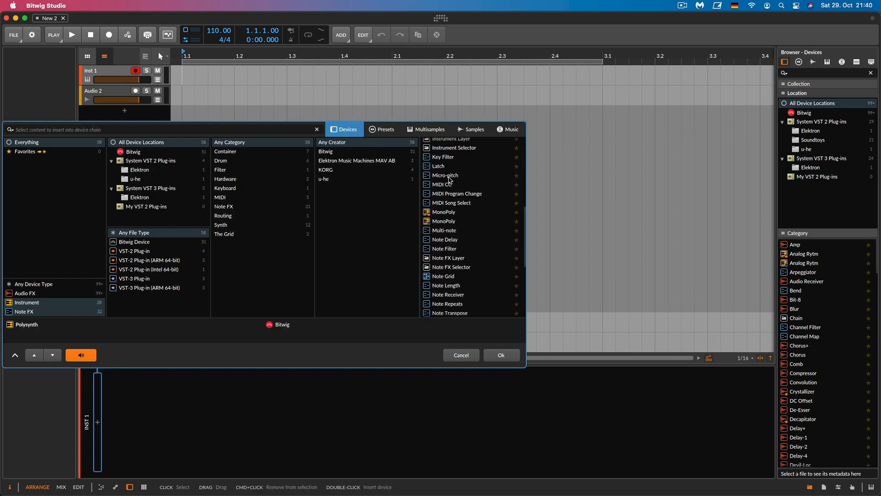
{"action": "left_click", "coordinate": [499, 354]}
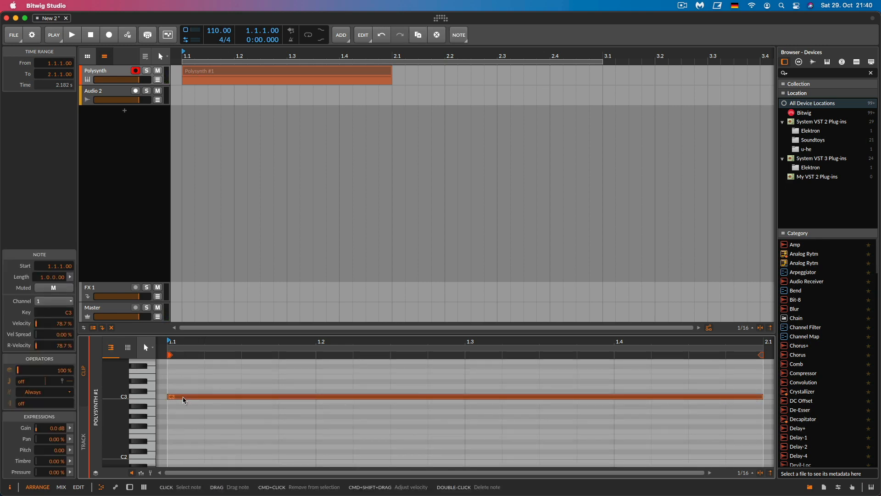
- Copy the C3 note to E3 and A2 to form a held three-note chord
{"action": "left_click", "coordinate": [182, 412]}
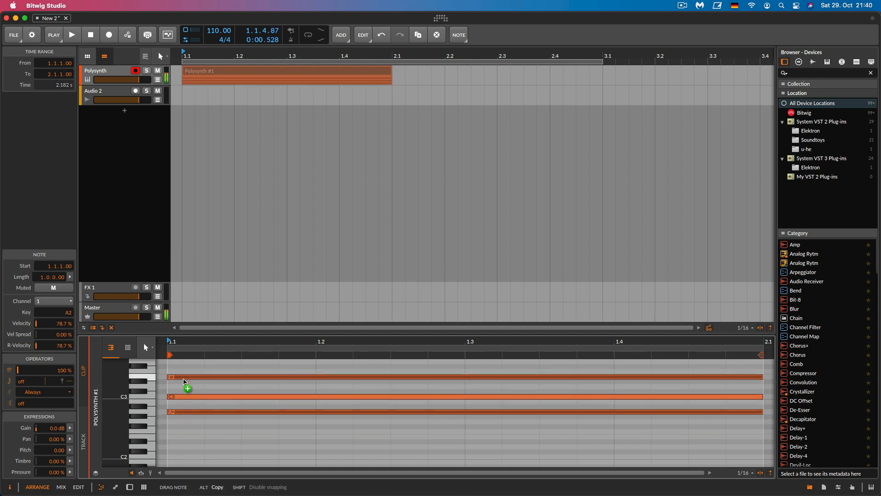
{"action": "left_click", "coordinate": [72, 34]}
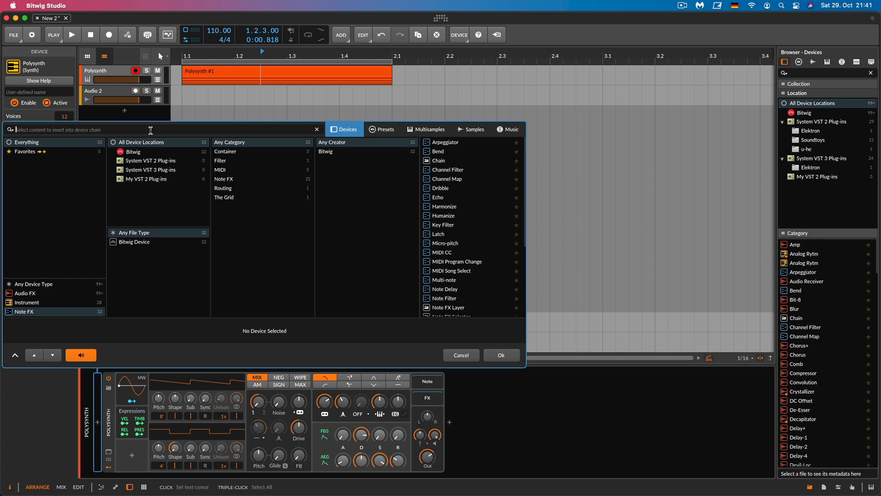
- Insert Note Repeats before Polysynth via 'note re' search and play back the chord clip
{"action": "type", "text": "note re"}
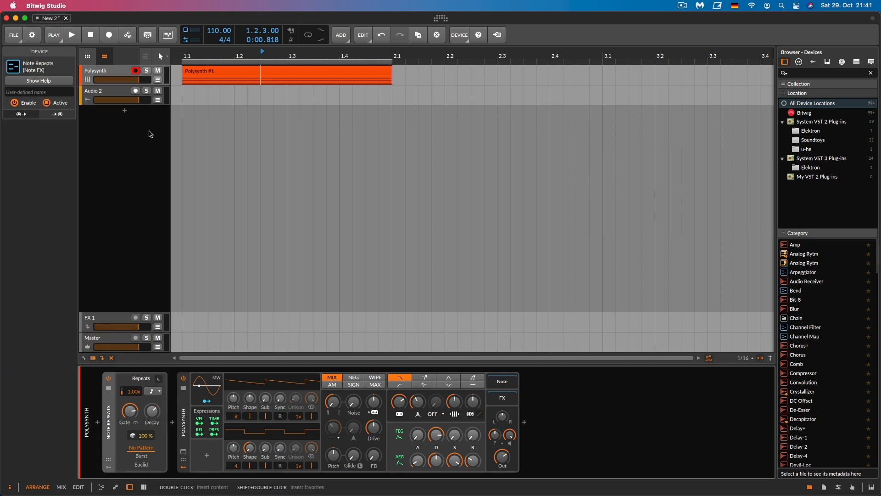
{"action": "left_click", "coordinate": [71, 34]}
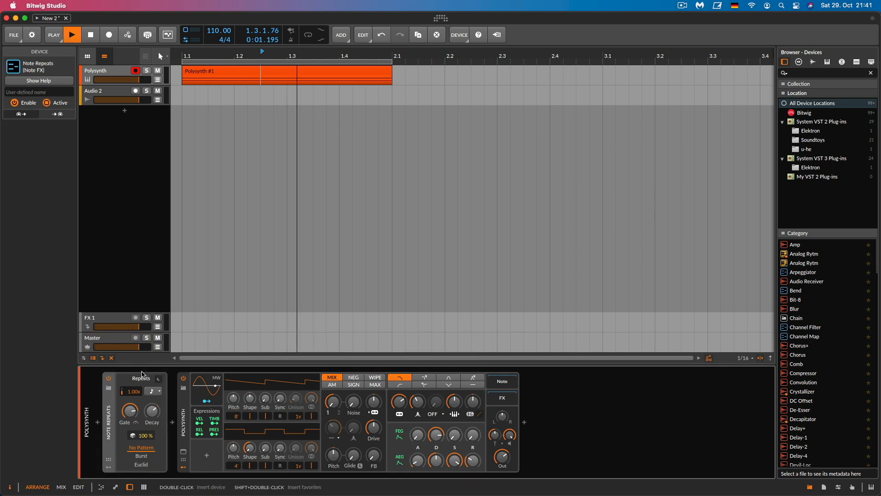
{"action": "left_click", "coordinate": [71, 34]}
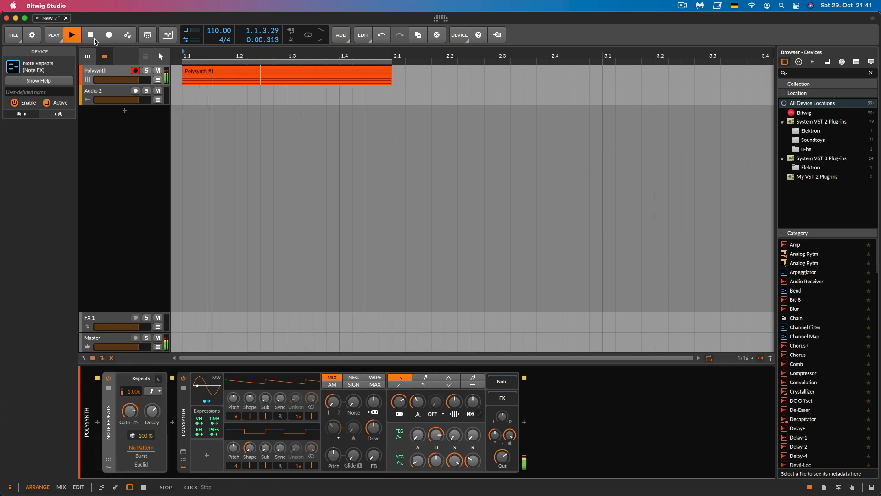
{"action": "left_click", "coordinate": [71, 34]}
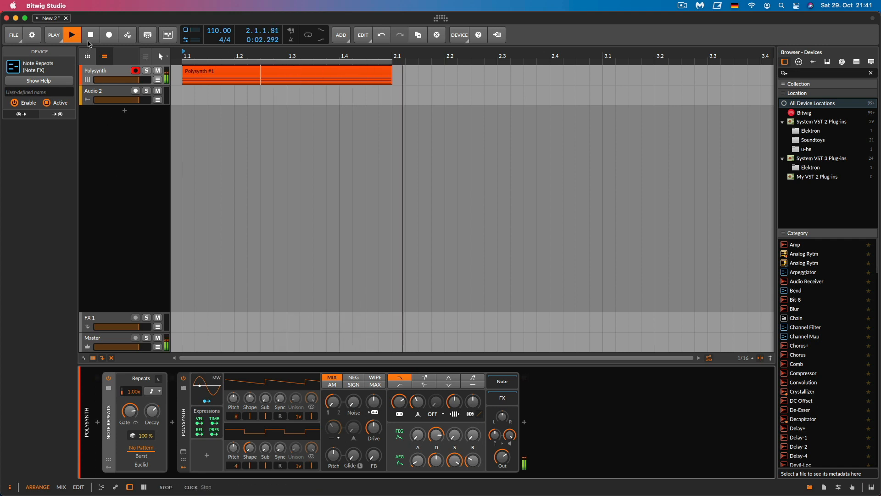
{"action": "left_click", "coordinate": [91, 34]}
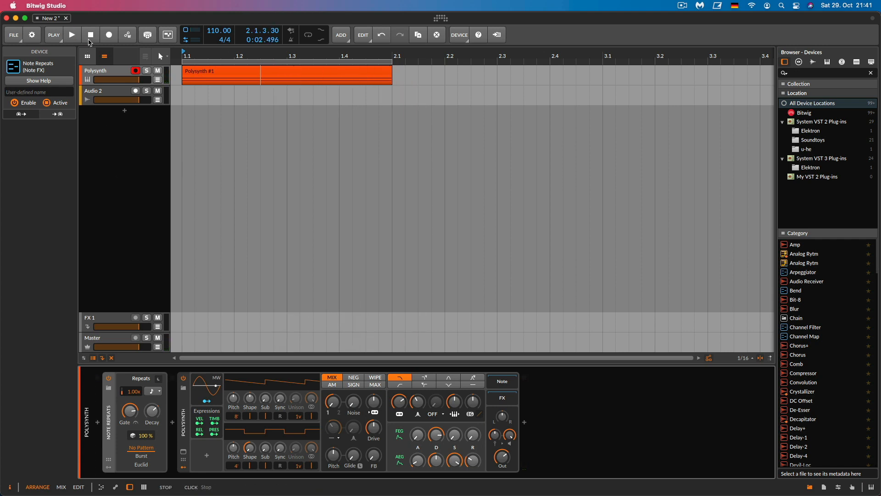
{"action": "mouse_move", "coordinate": [164, 361]}
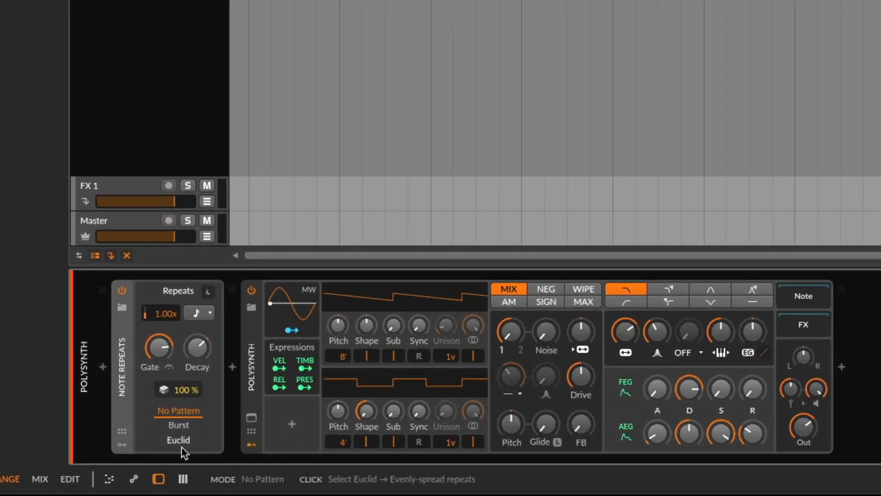
- Switch Note Repeats to Euclid mode for a 16-step pattern at 46.8% density, 8% rotation
{"action": "left_click", "coordinate": [178, 440]}
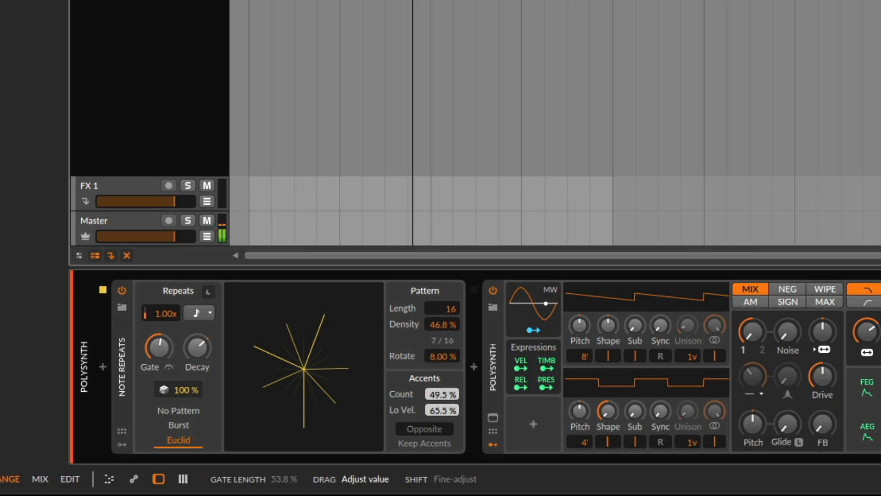
- Adjust the repeats' Gate length and lower velocity Decay to 122%
{"action": "left_click_drag", "start_coordinate": [159, 313], "coordinate": [159, 326]}
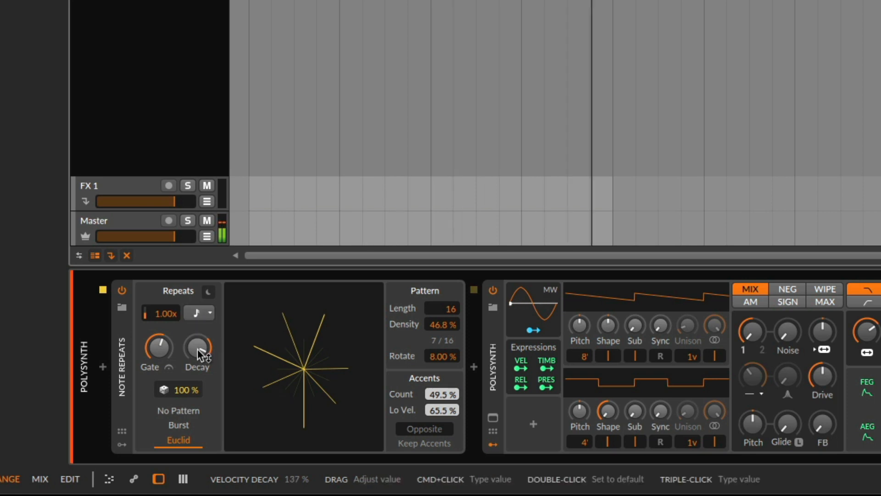
{"action": "left_click_drag", "start_coordinate": [198, 313], "coordinate": [198, 337]}
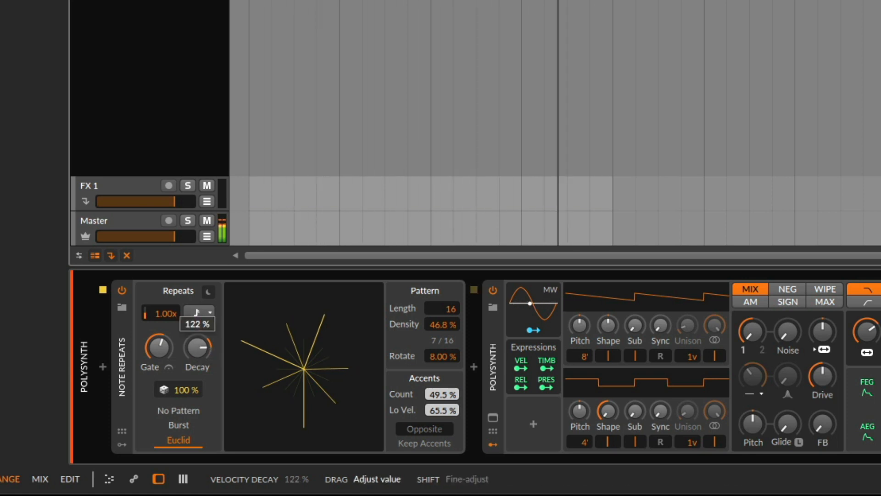
{"action": "mouse_move", "coordinate": [786, 334]}
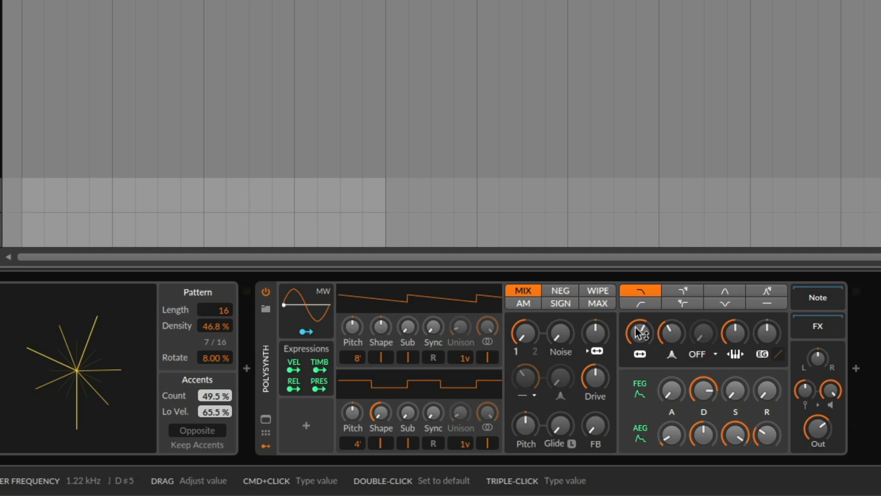
{"action": "mouse_move", "coordinate": [334, 430]}
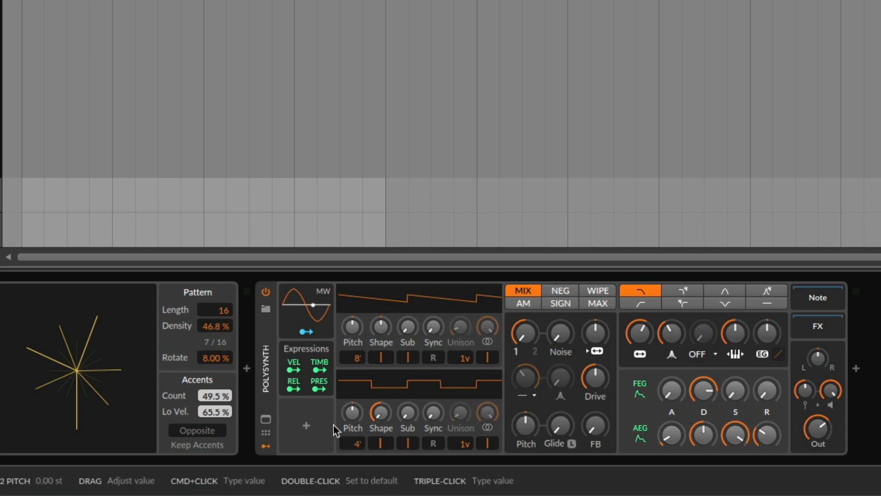
- Add a free-running LFO modulator at about 0.49 Hz to Polysynth's modulator slots
{"action": "left_click", "coordinate": [306, 425]}
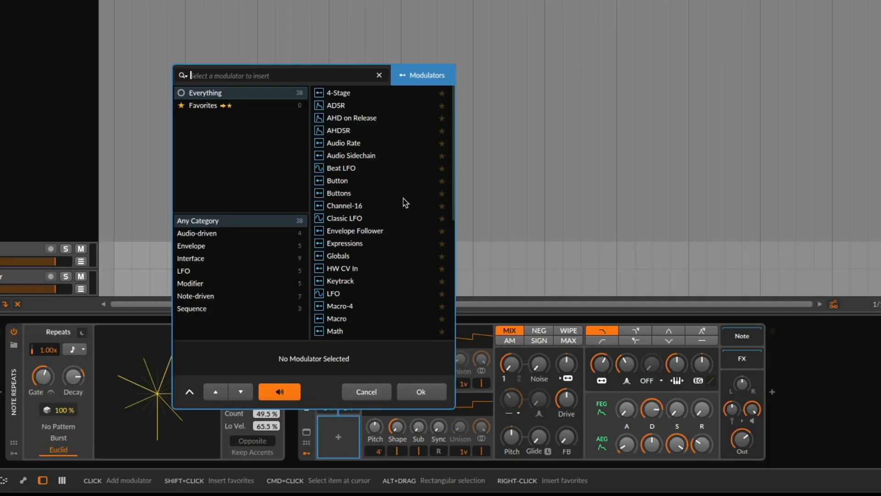
{"action": "type", "text": "lfo"}
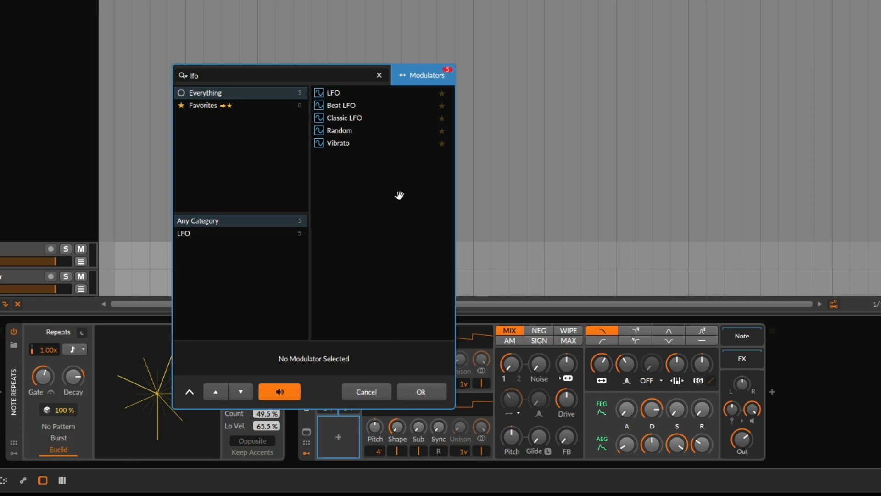
{"action": "left_click", "coordinate": [366, 393]}
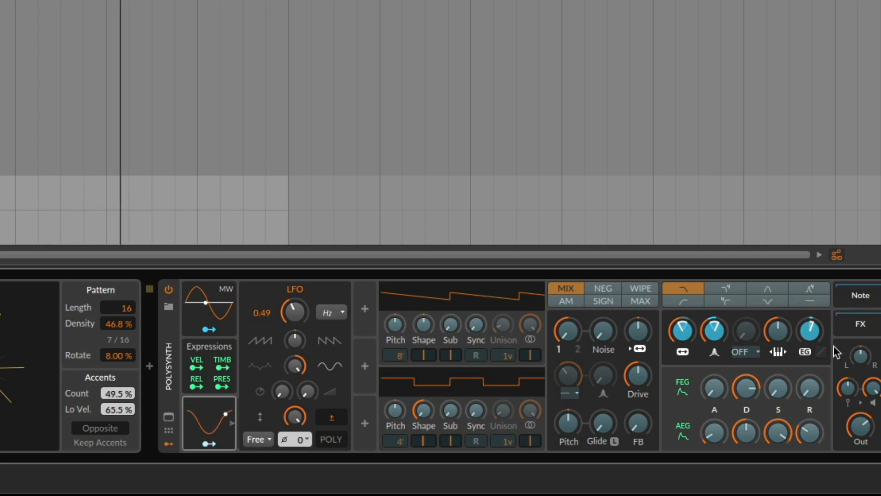
{"action": "mouse_move", "coordinate": [813, 337]}
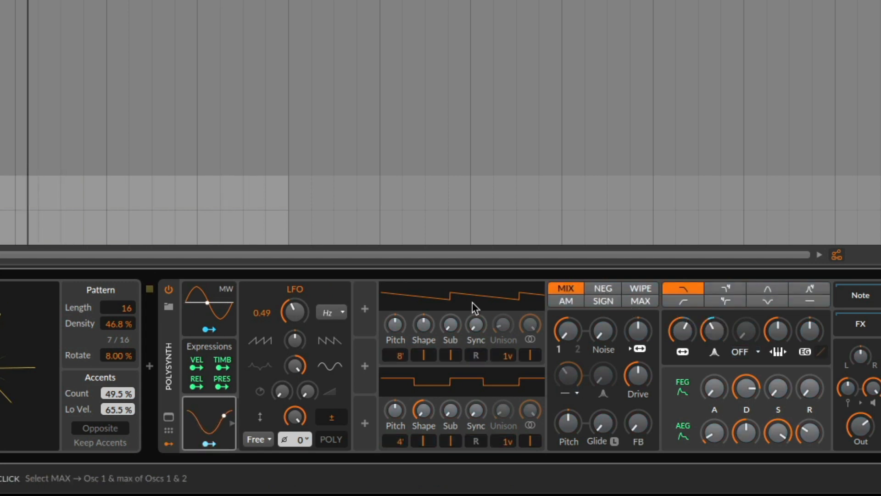
{"action": "mouse_move", "coordinate": [768, 303]}
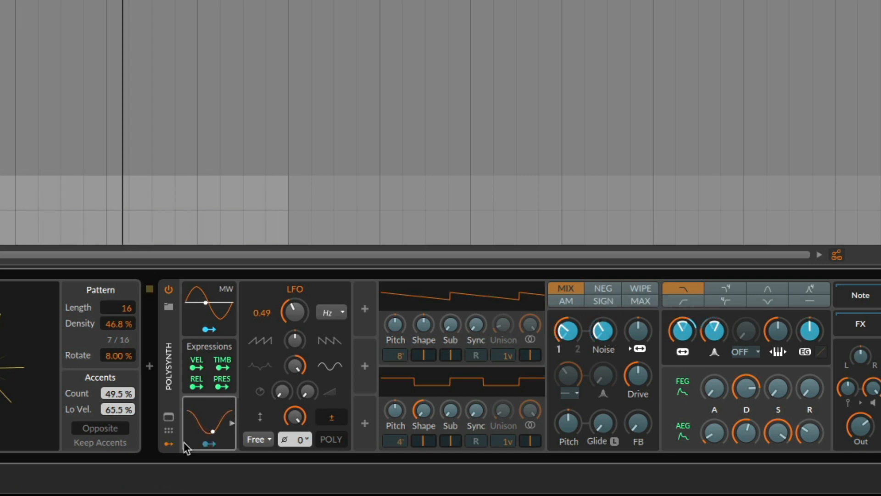
{"action": "mouse_move", "coordinate": [299, 237]}
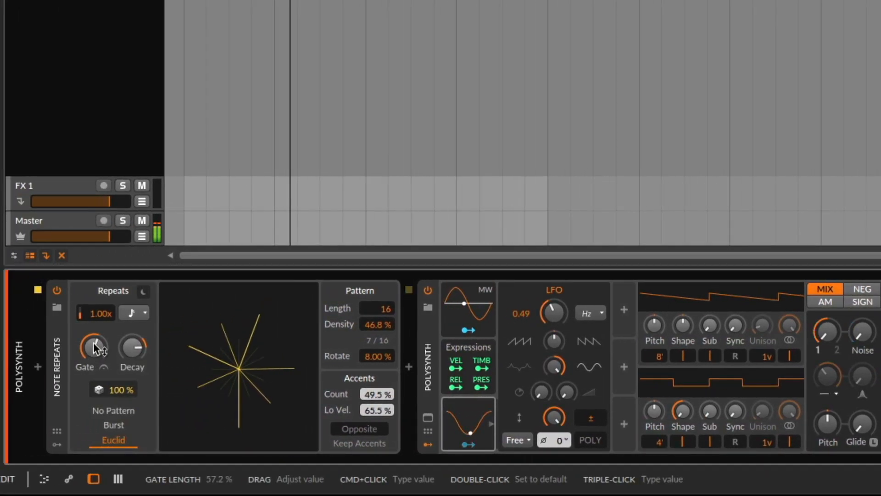
{"action": "mouse_move", "coordinate": [100, 313]}
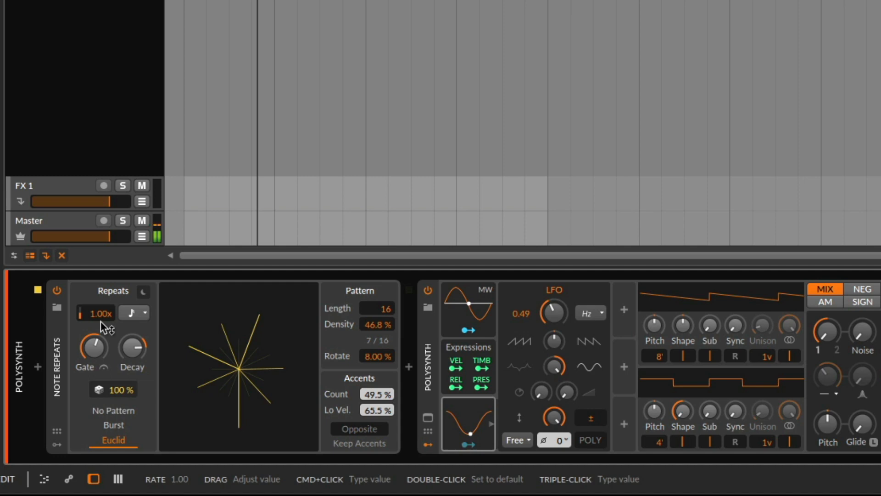
{"action": "mouse_move", "coordinate": [57, 444]}
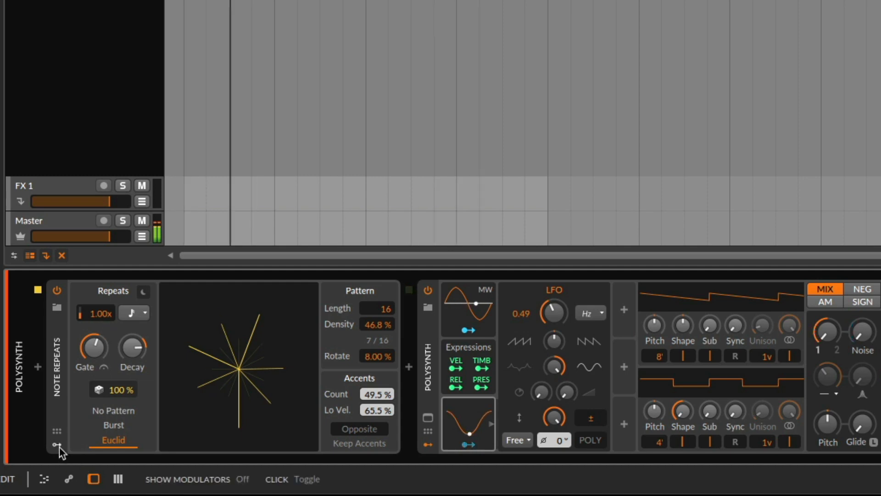
- Search Note Repeats' modulator browser for a Random modulator to drive its Gate
{"action": "left_click", "coordinate": [57, 448]}
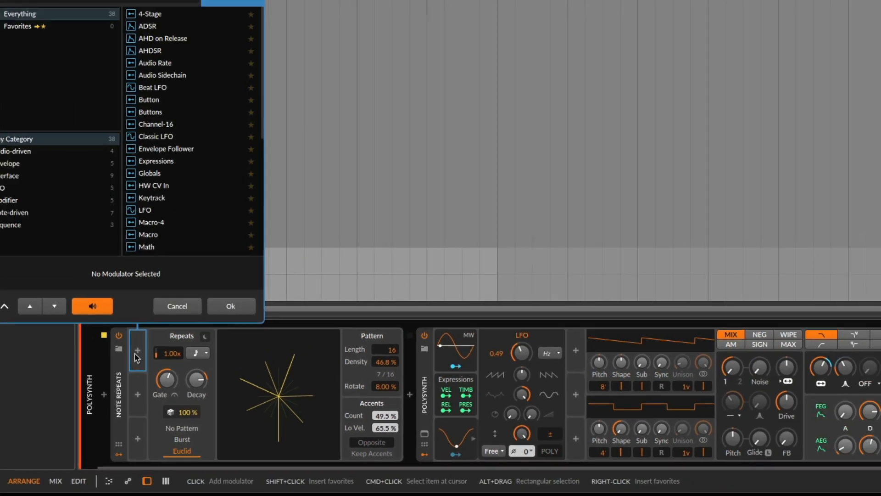
{"action": "type", "text": "rando"}
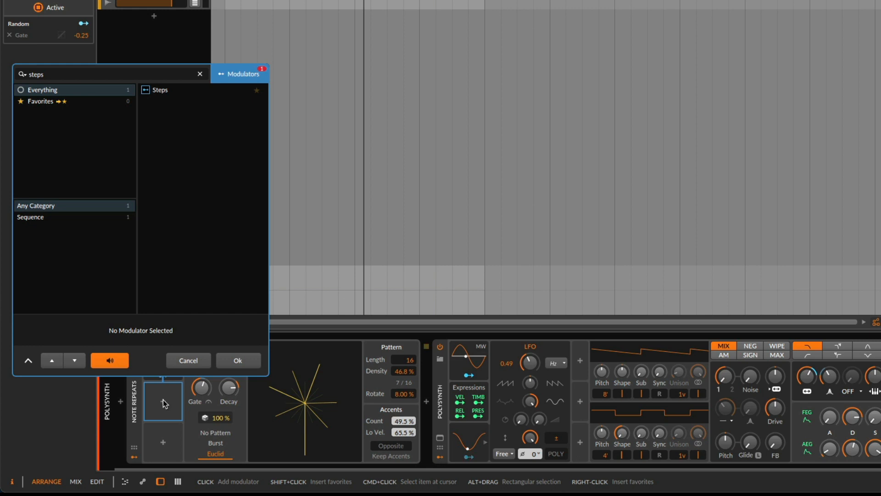
- Insert a Steps modulator on Decay, draw its 16 steps and randomize the pattern with the dice
{"action": "left_click", "coordinate": [237, 360]}
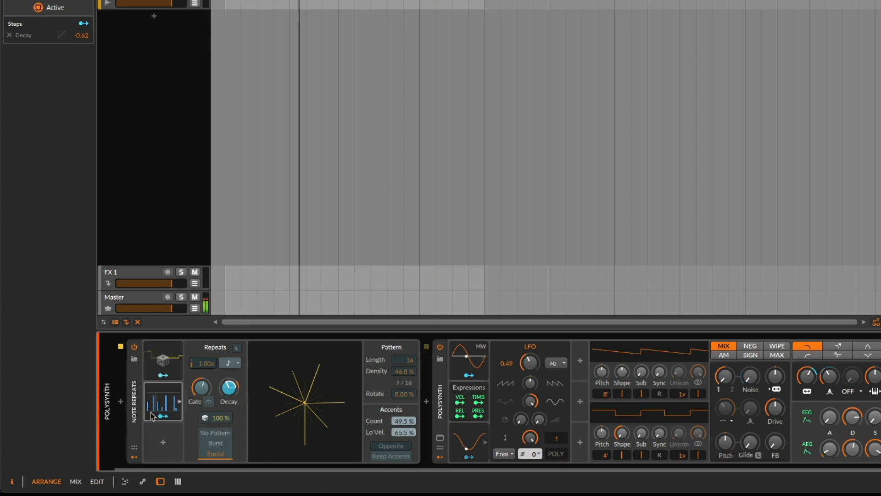
{"action": "left_click", "coordinate": [164, 401]}
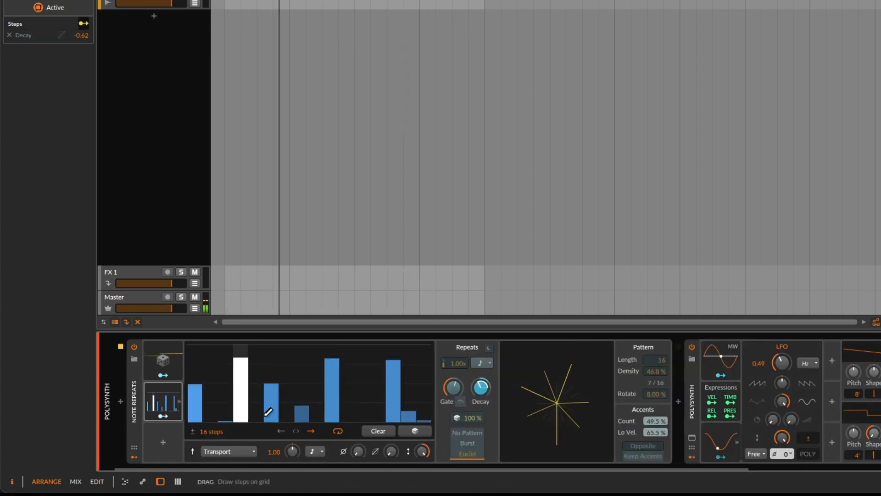
{"action": "left_click", "coordinate": [415, 432]}
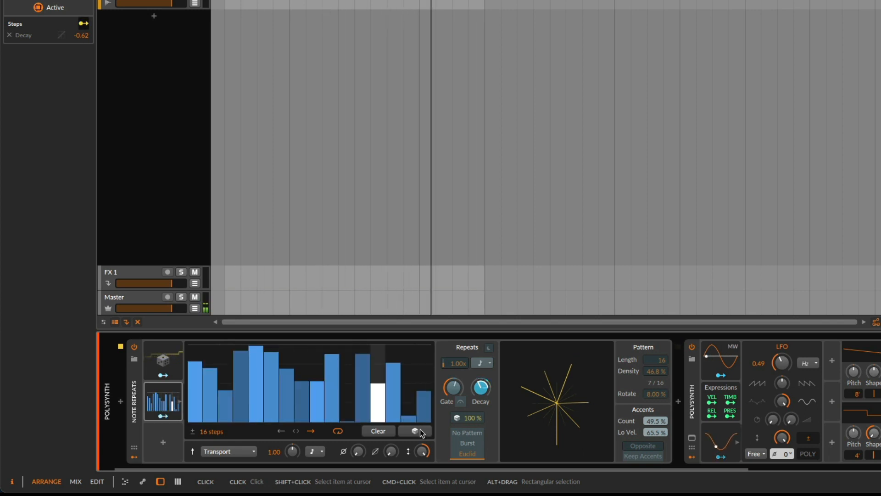
{"action": "left_click", "coordinate": [417, 431]}
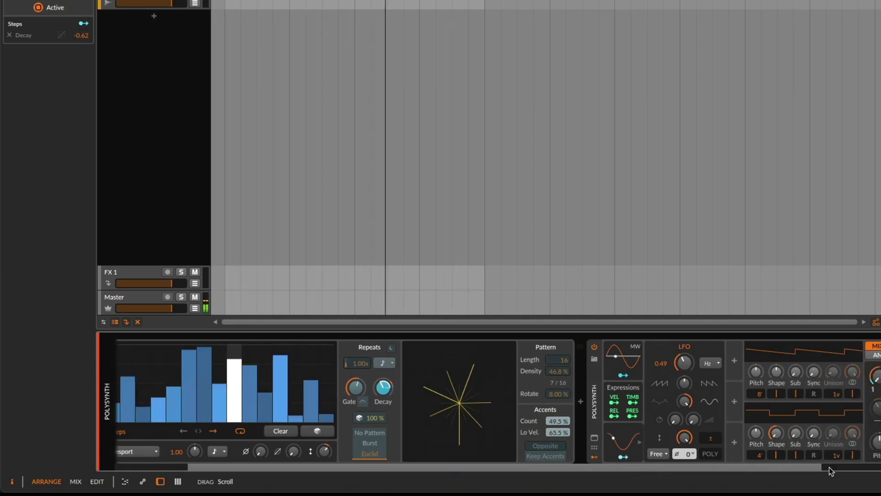
- Insert a Delay+ audio effect after Polysynth in the device chain
{"action": "scroll", "scroll_direction": "right", "scroll_amount": 3}
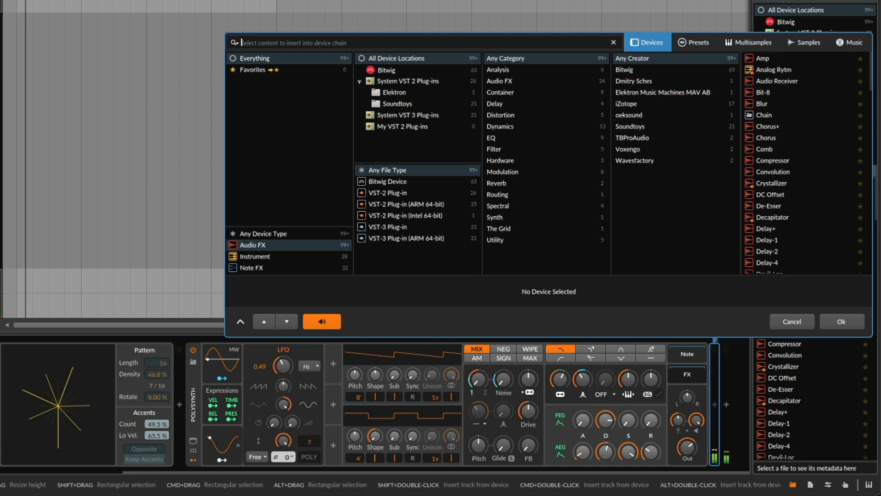
{"action": "left_click", "coordinate": [791, 325]}
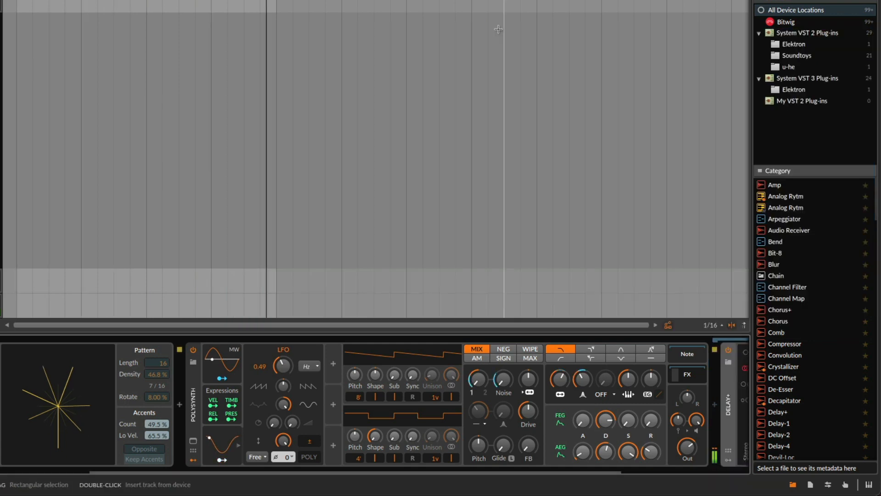
{"action": "scroll", "scroll_direction": "right", "scroll_amount": 3}
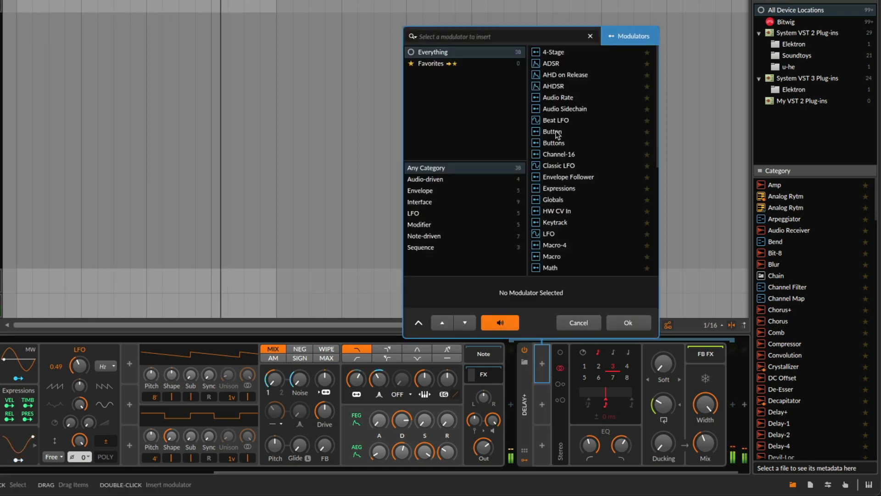
- Add a Steps modulator to Delay+ with an ascending 16-step ramp mapped to Mix
{"action": "left_click", "coordinate": [578, 322]}
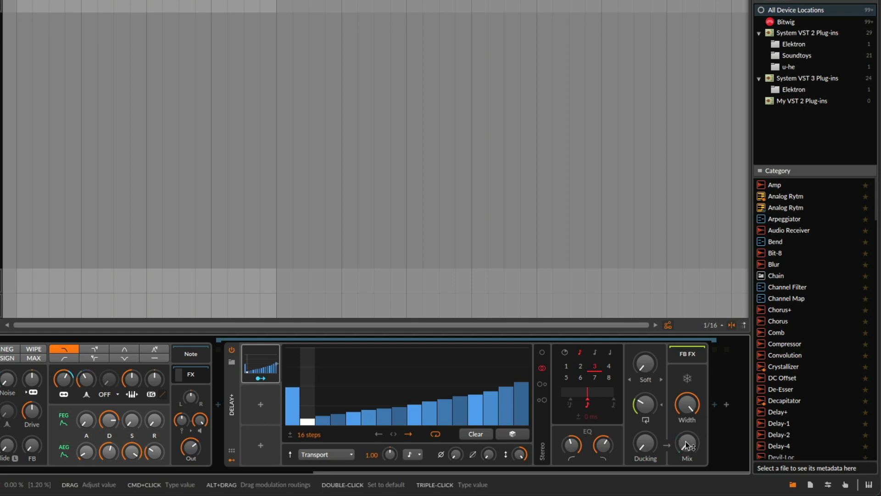
{"action": "mouse_move", "coordinate": [264, 390]}
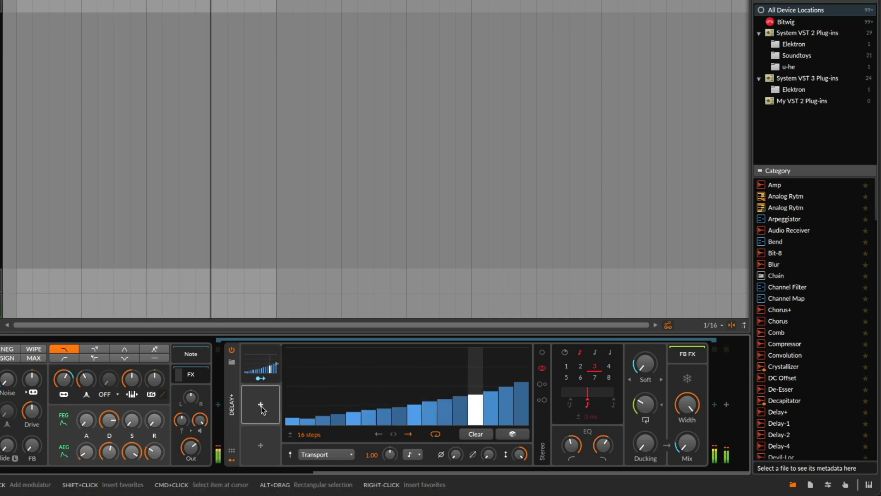
- Add an LFO modulator to Delay+ in its second modulator slot next to Steps
{"action": "left_click", "coordinate": [260, 405]}
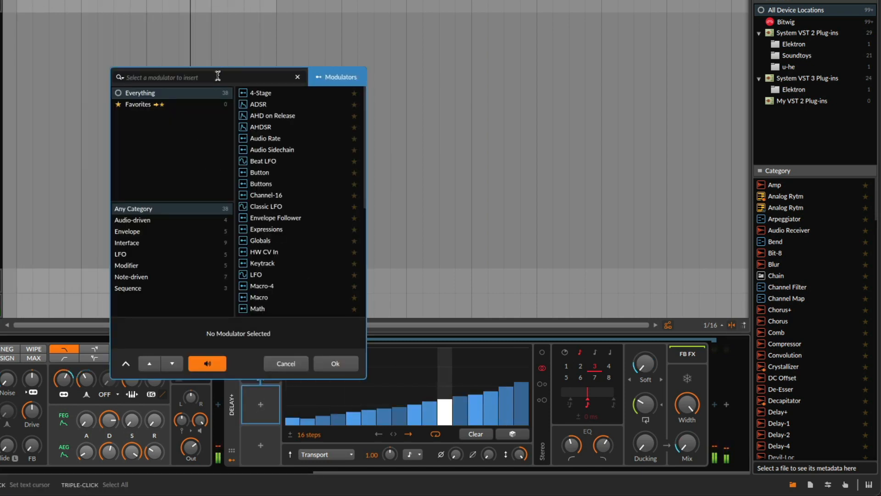
{"action": "left_click", "coordinate": [285, 364]}
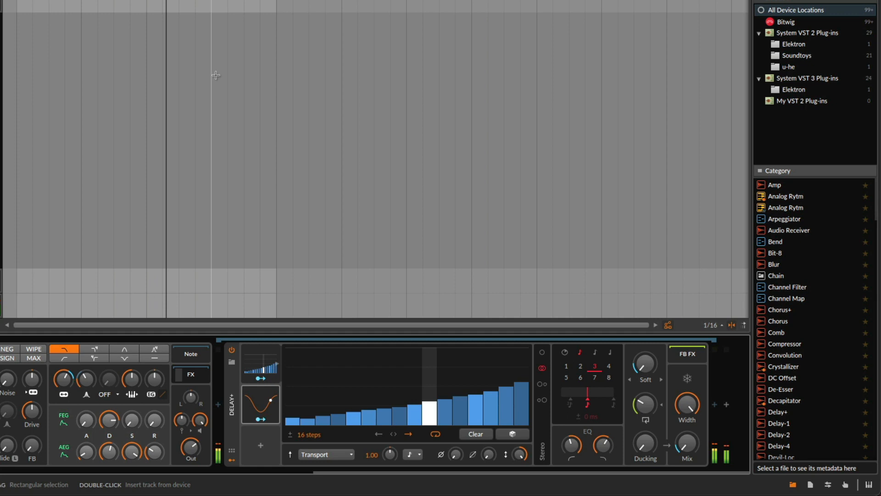